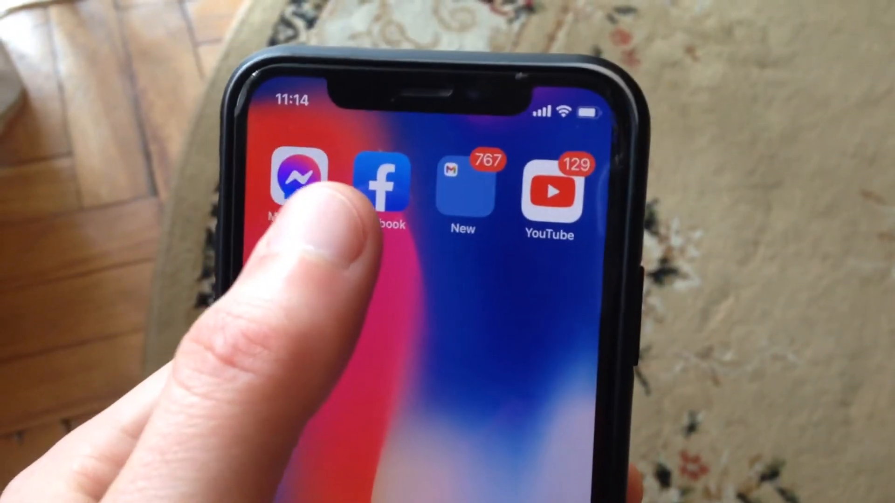
# Move to the second home screen page and launch the Settings app.
pyautogui.hscroll(-3)
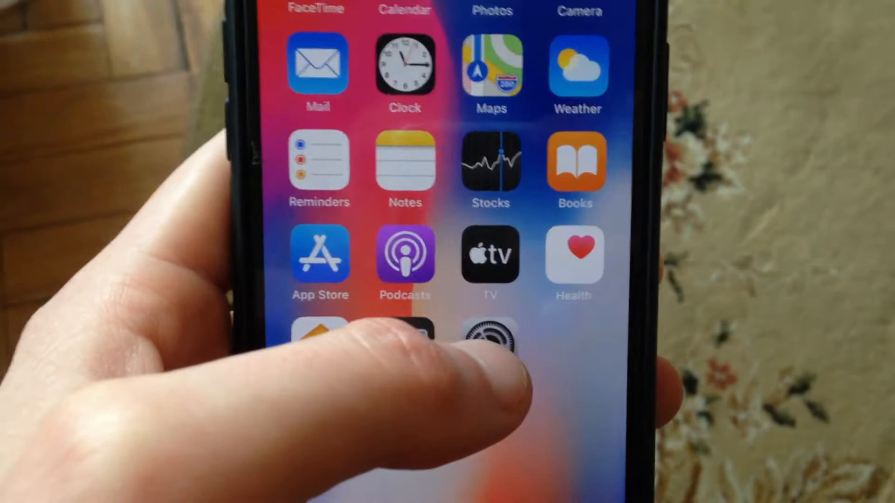
pyautogui.click(490, 340)
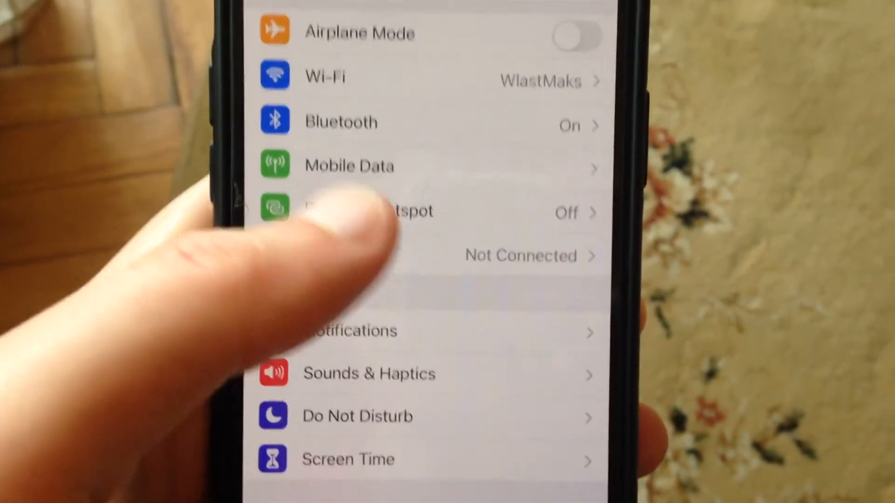
pyautogui.click(324, 76)
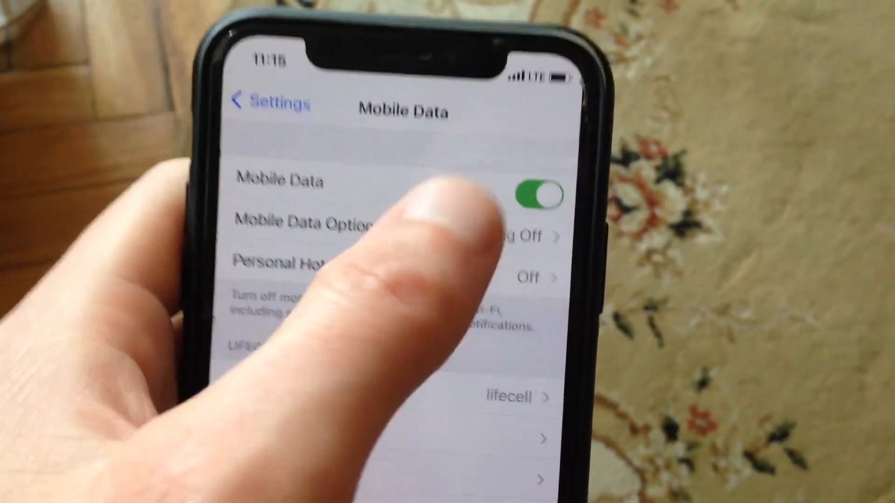
pyautogui.click(265, 102)
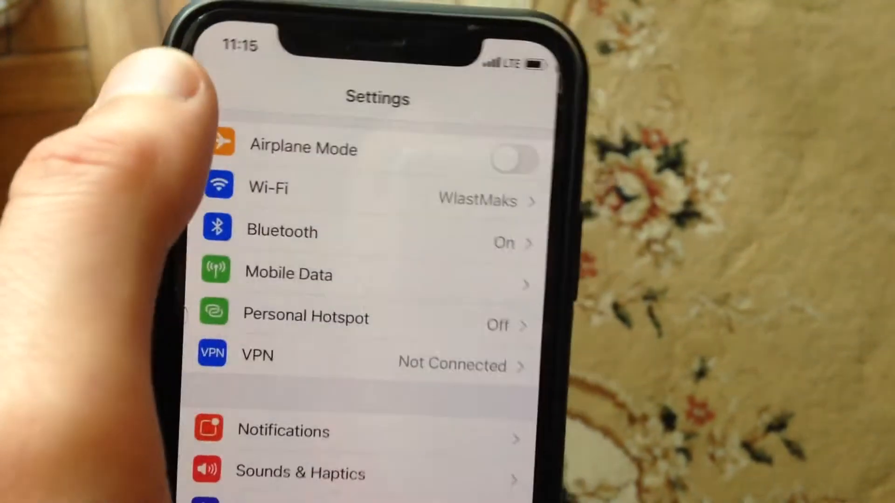
pyautogui.click(513, 157)
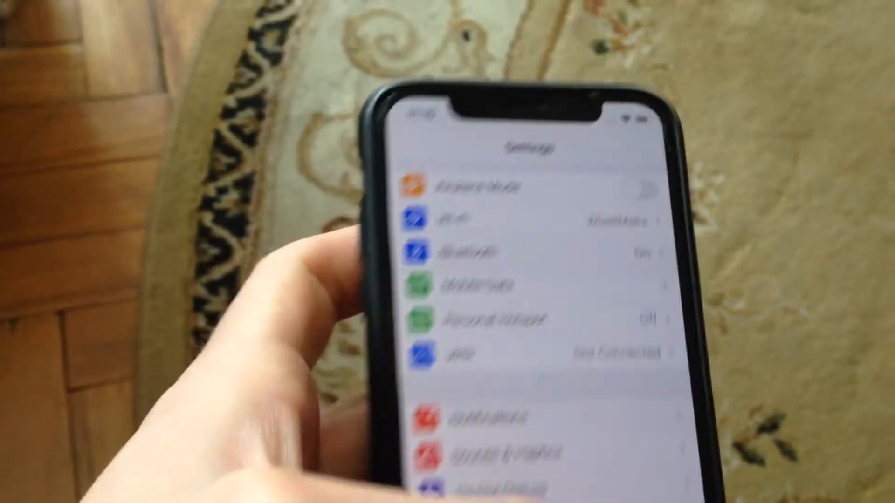
pyautogui.scroll(-3)
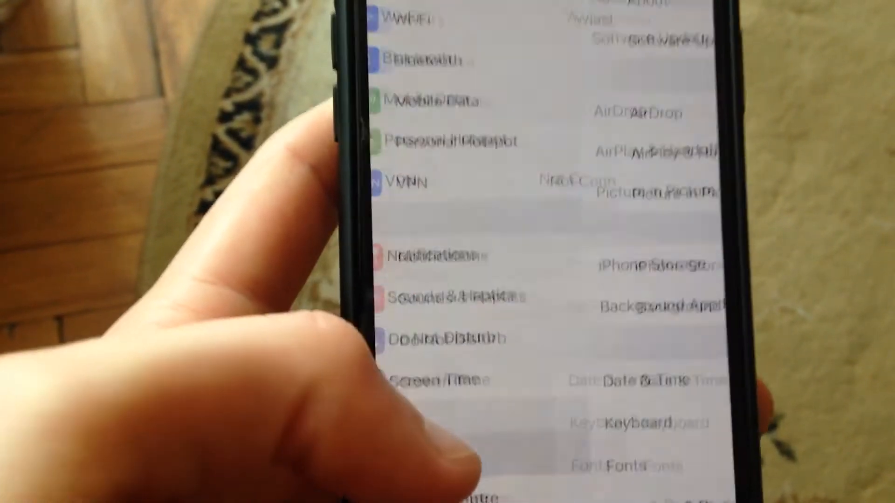
pyautogui.scroll(-3)
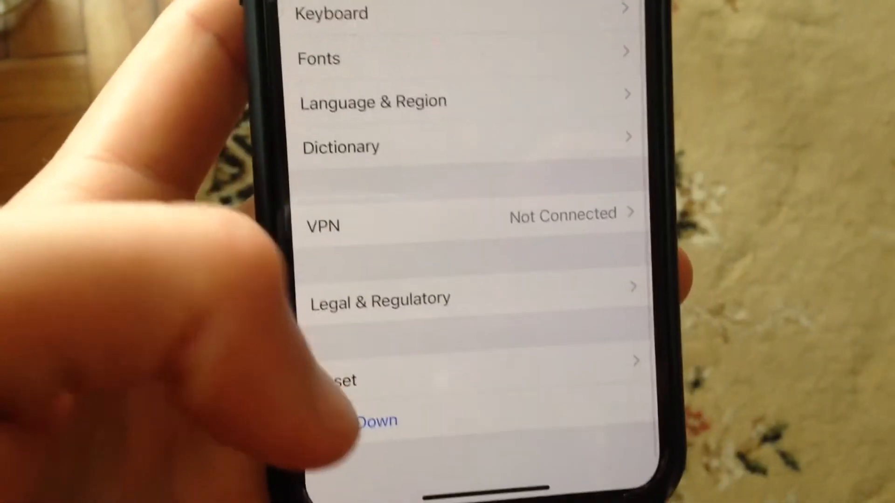
pyautogui.scroll(-3)
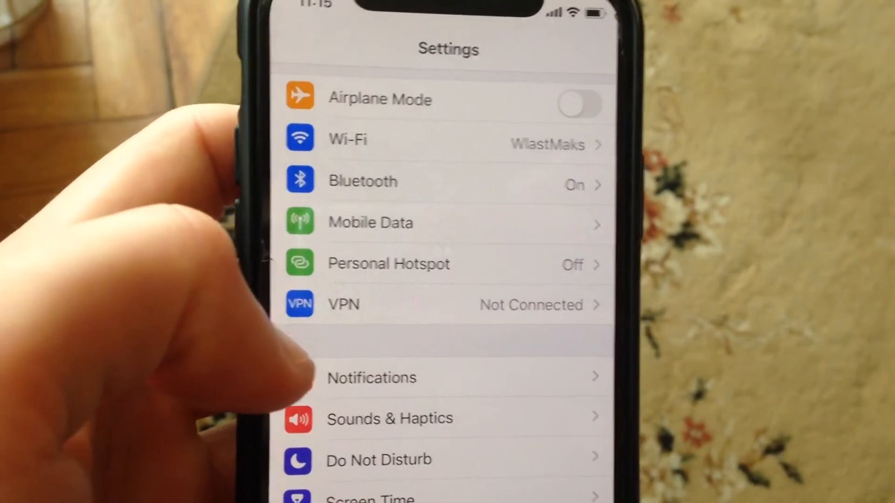
# View General > Reset, where Reset Network Settings is listed, then go back to General.
pyautogui.scroll(-3)
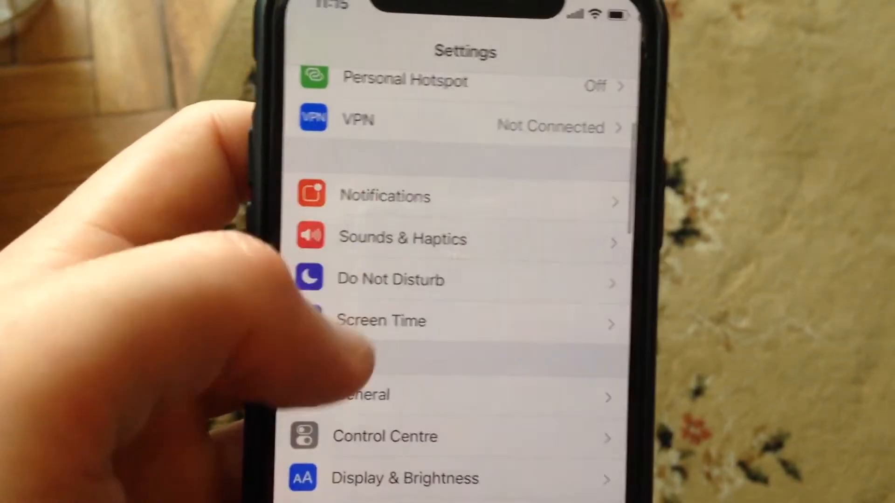
pyautogui.click(364, 395)
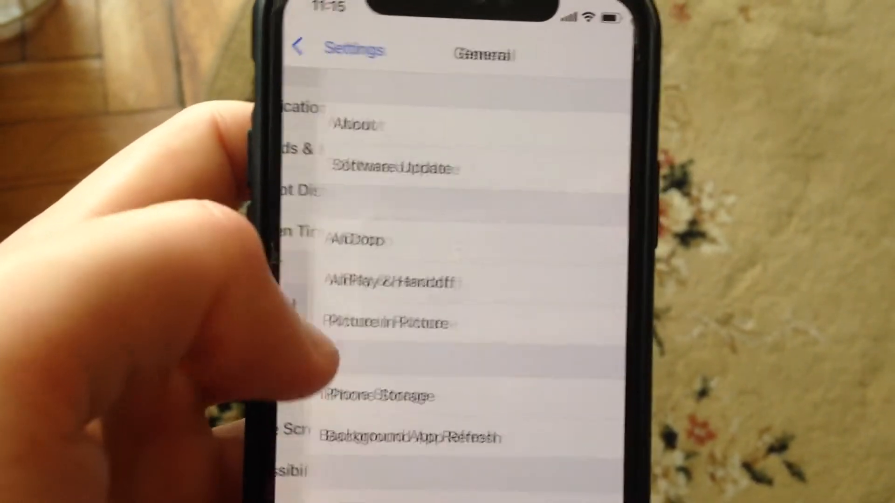
pyautogui.scroll(-3)
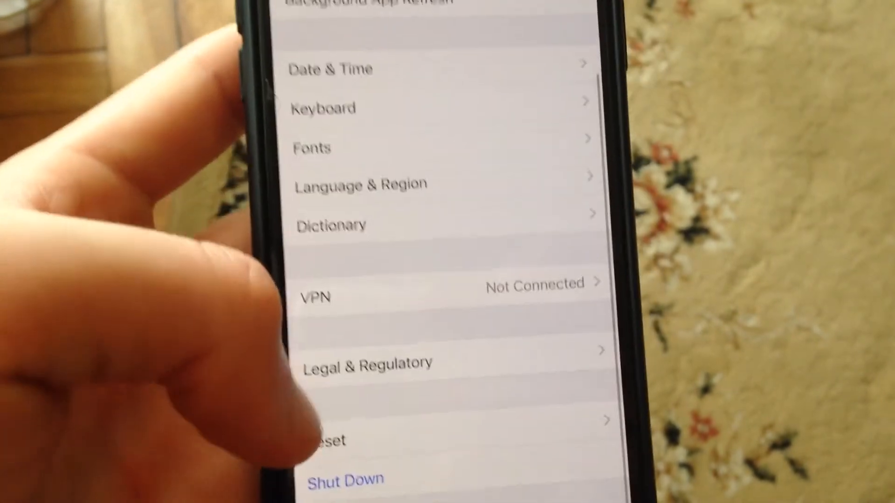
pyautogui.click(327, 440)
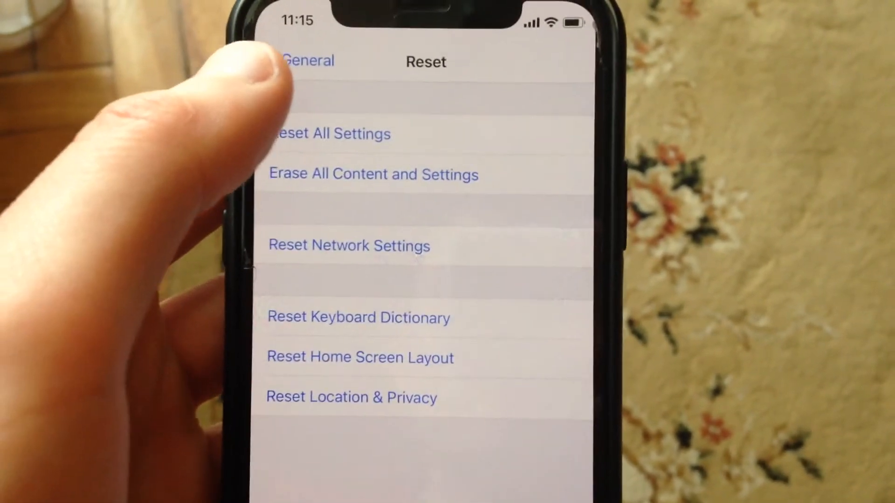
pyautogui.click(307, 61)
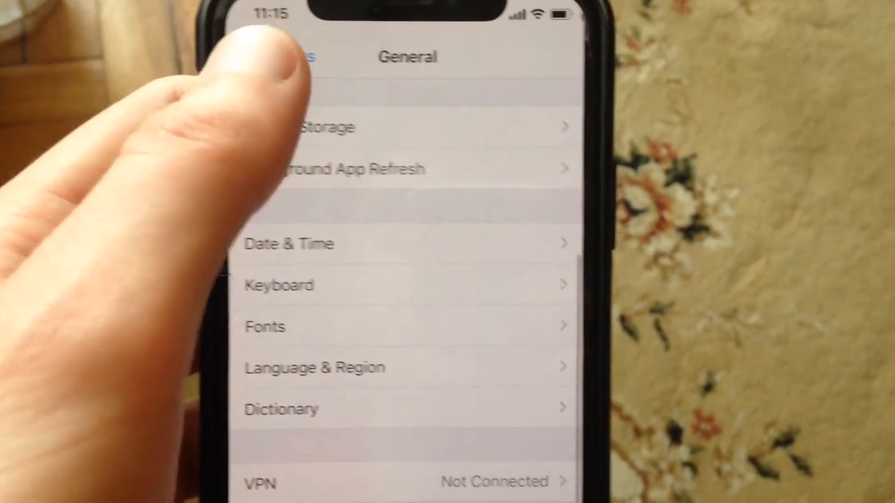